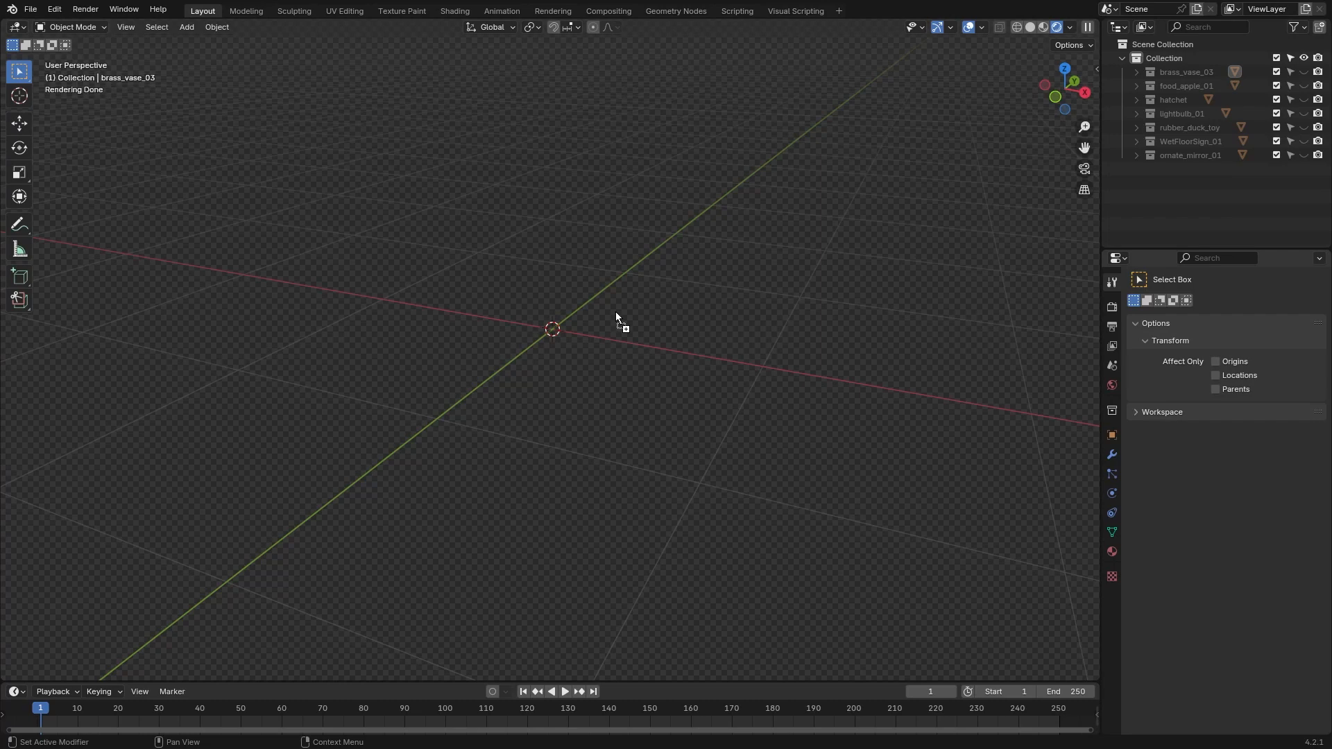
{"action": "mouse_move", "coordinate": [506, 356]}
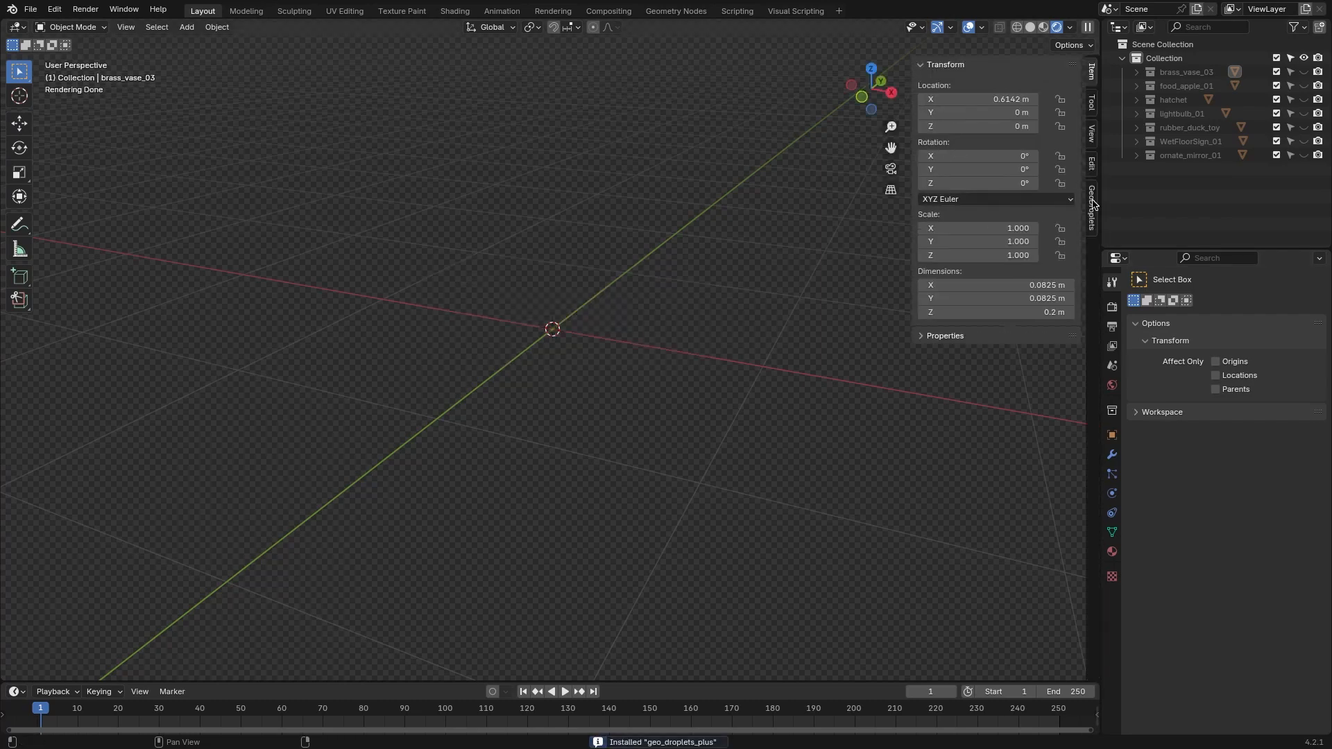
Step: Open the GeoDroplets tab, browse the NextGen sections including Droplets Painter, and preview Procedural Droplets Material presets
{"action": "left_click", "coordinate": [1091, 212]}
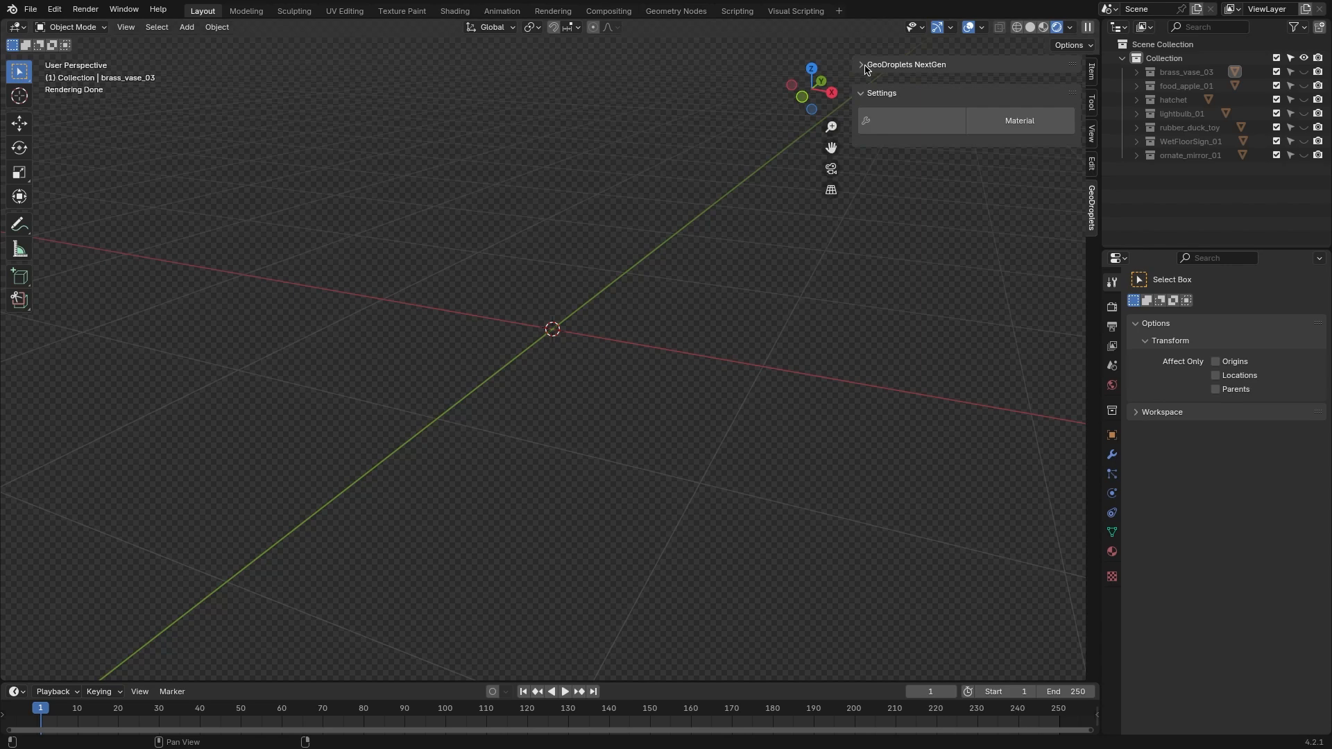
{"action": "left_click", "coordinate": [861, 92]}
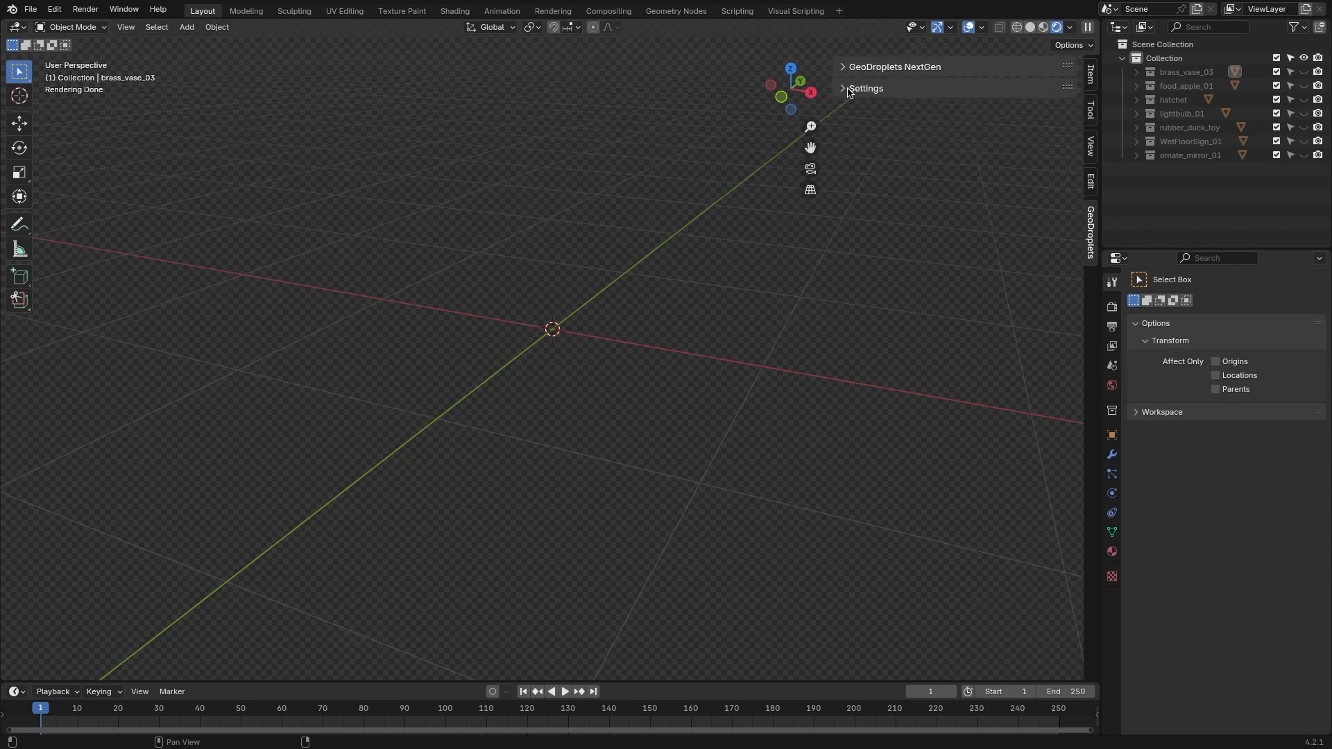
{"action": "left_click", "coordinate": [842, 66]}
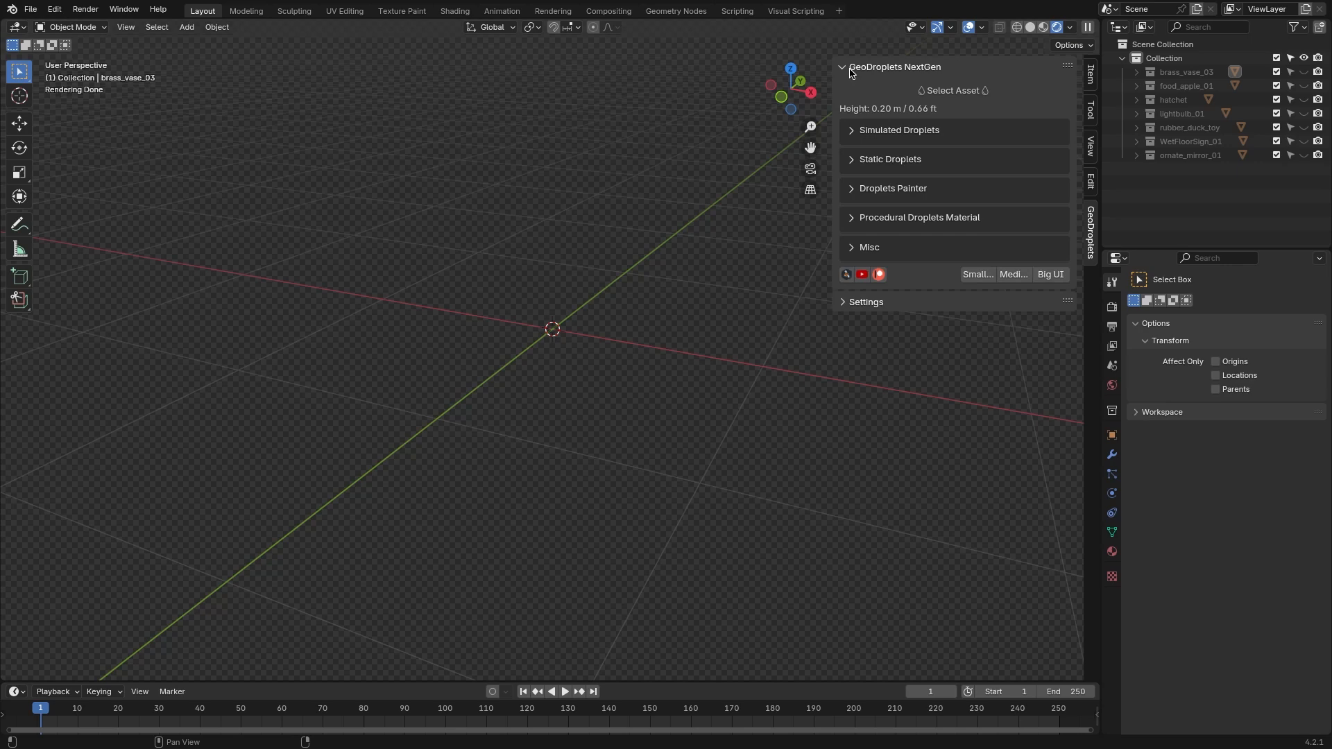
{"action": "mouse_move", "coordinate": [860, 97]}
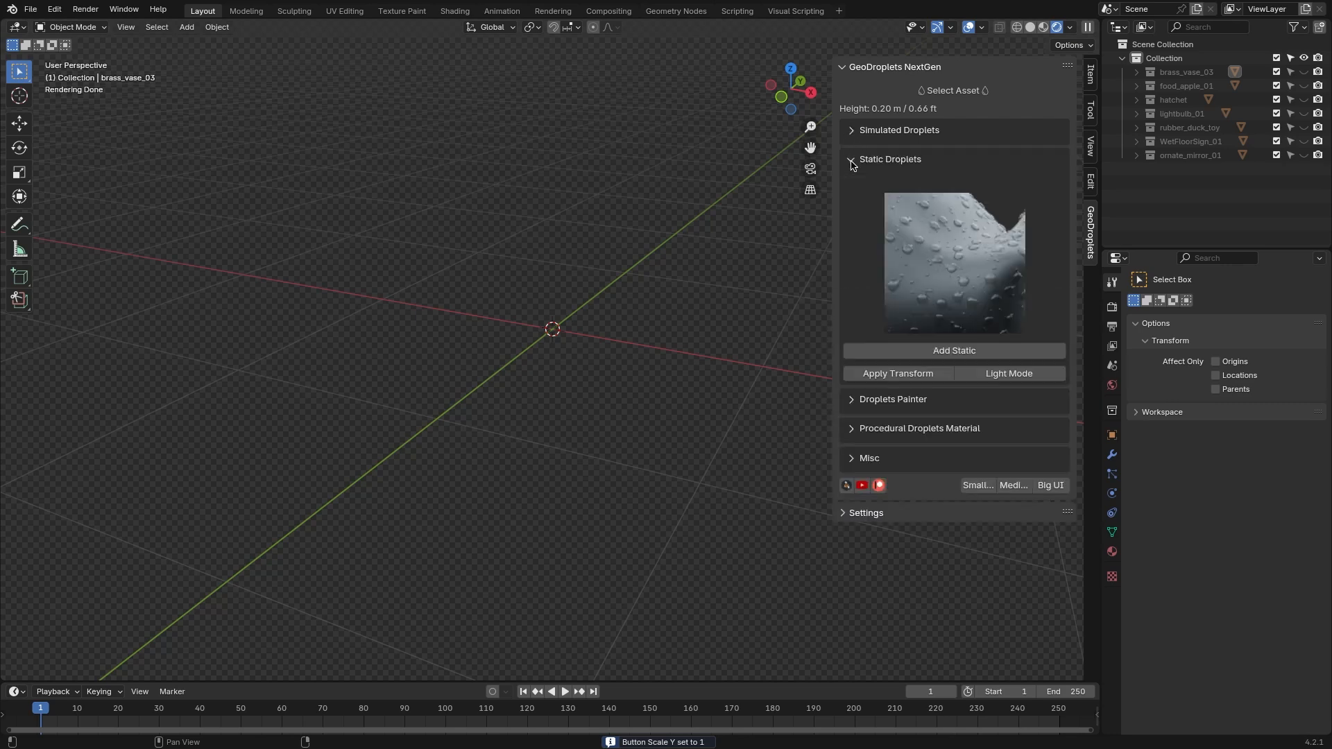
{"action": "left_click", "coordinate": [890, 159]}
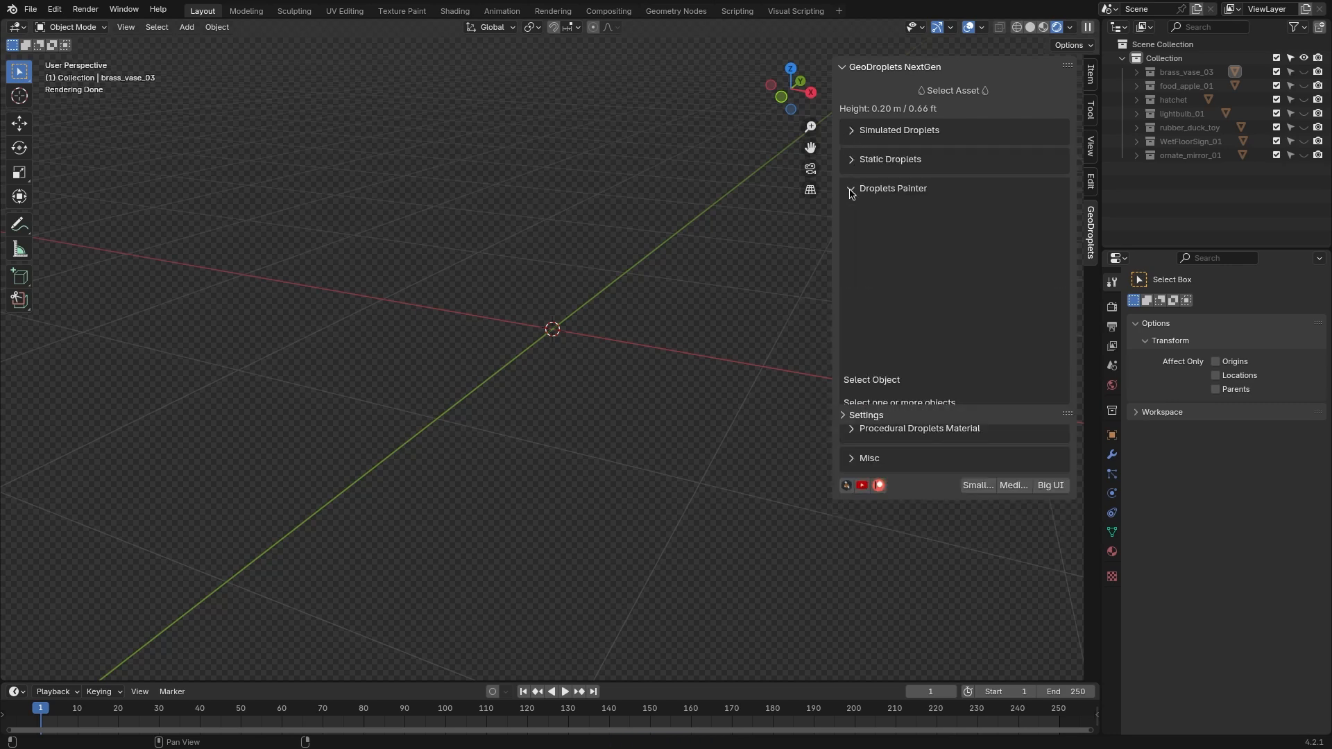
{"action": "left_click", "coordinate": [849, 187]}
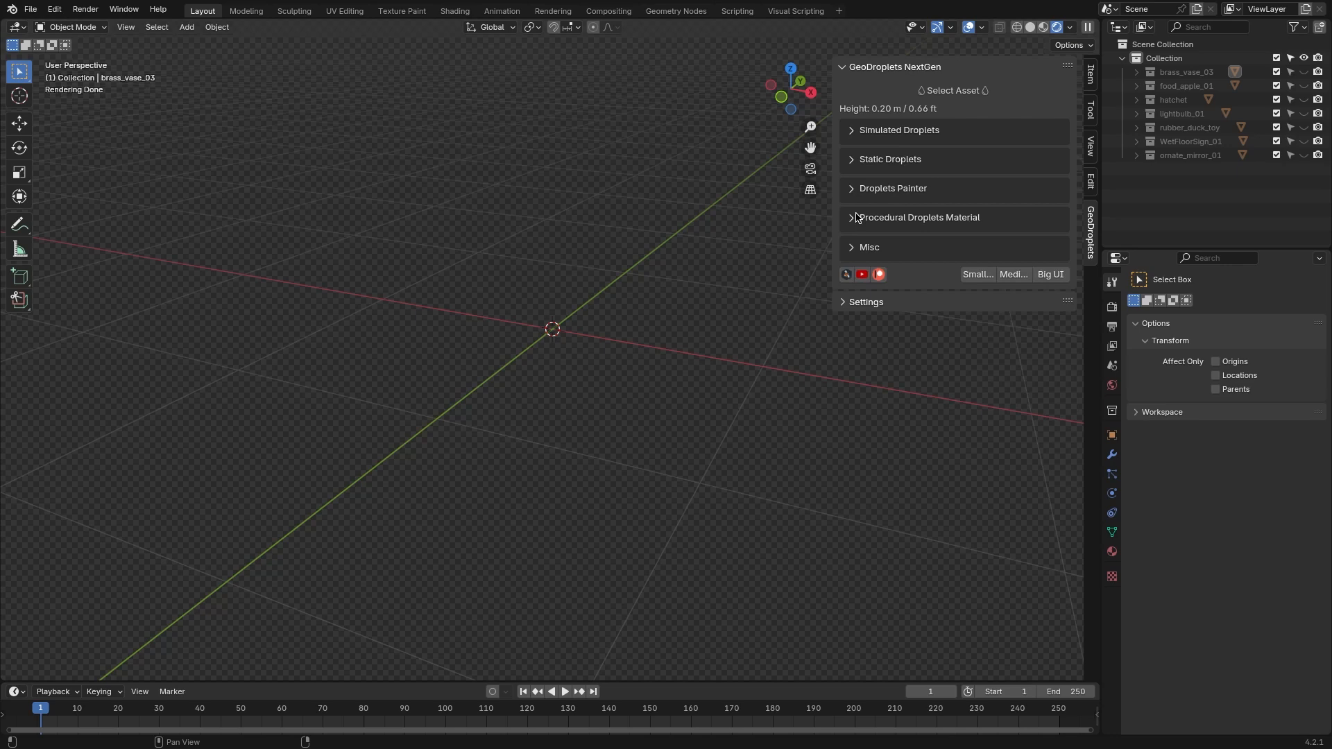
{"action": "left_click", "coordinate": [850, 217]}
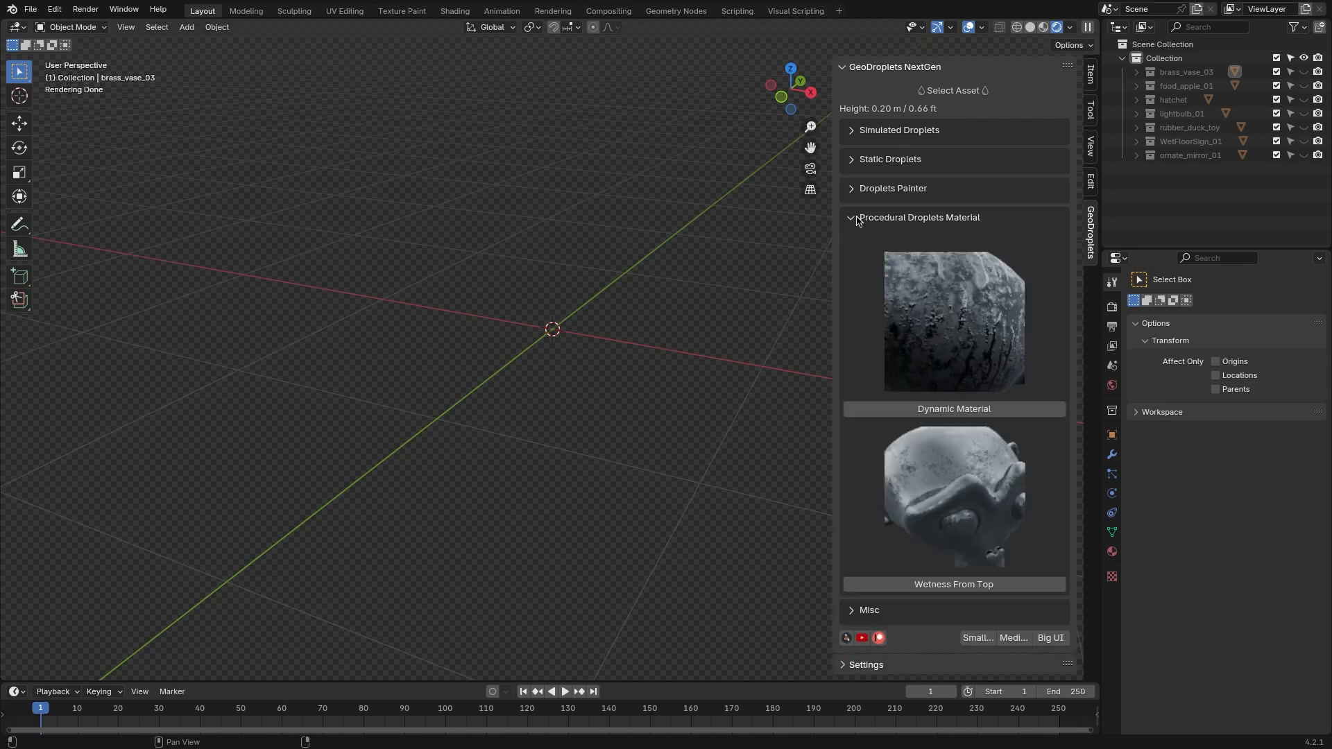
{"action": "left_click", "coordinate": [851, 217]}
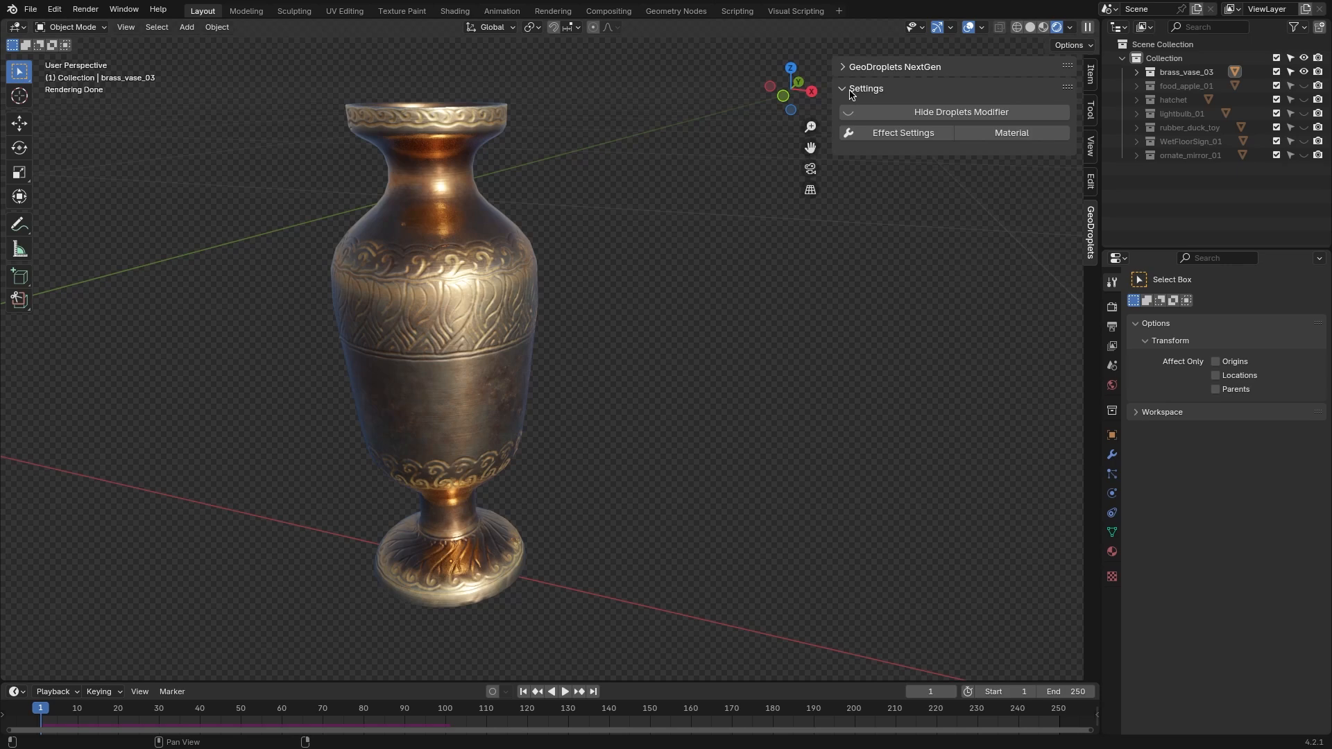
Step: Show the vase's Droplets modifier effect settings and play the timeline so drips form
{"action": "left_click", "coordinate": [903, 133]}
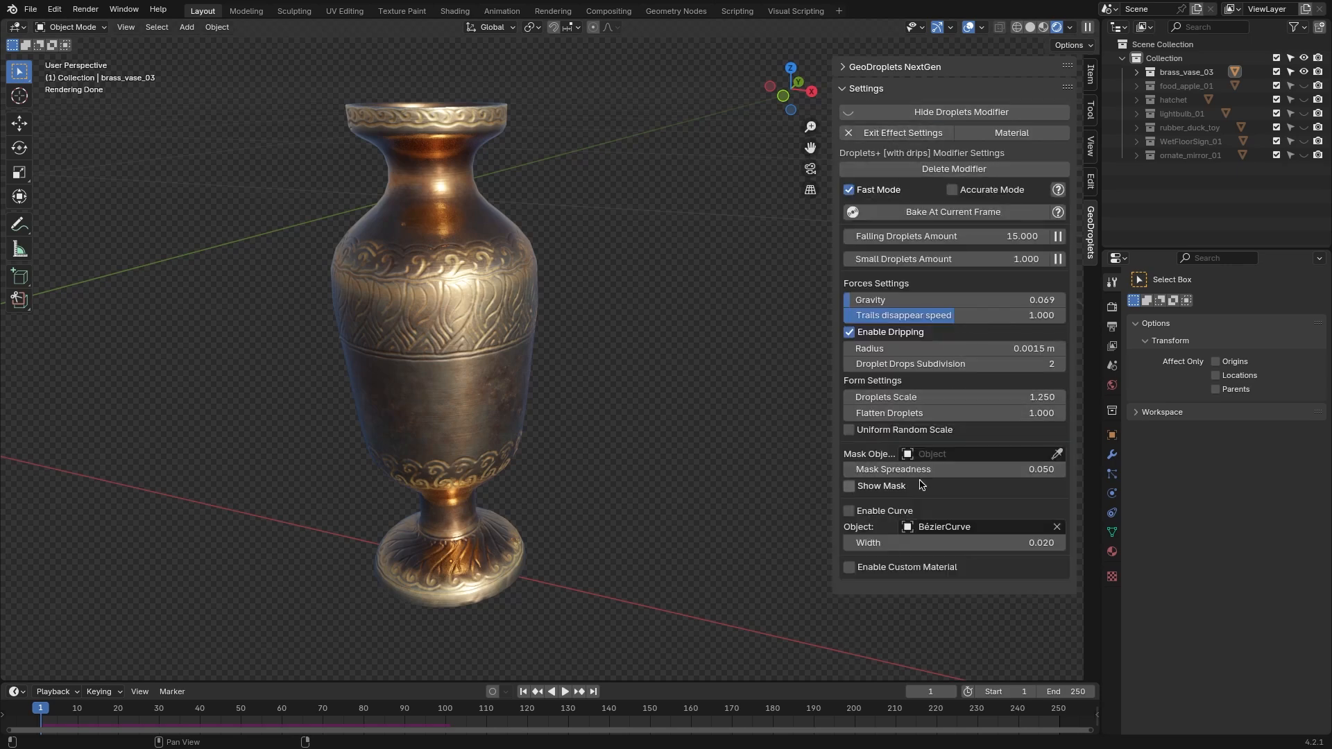
{"action": "left_click", "coordinate": [564, 691]}
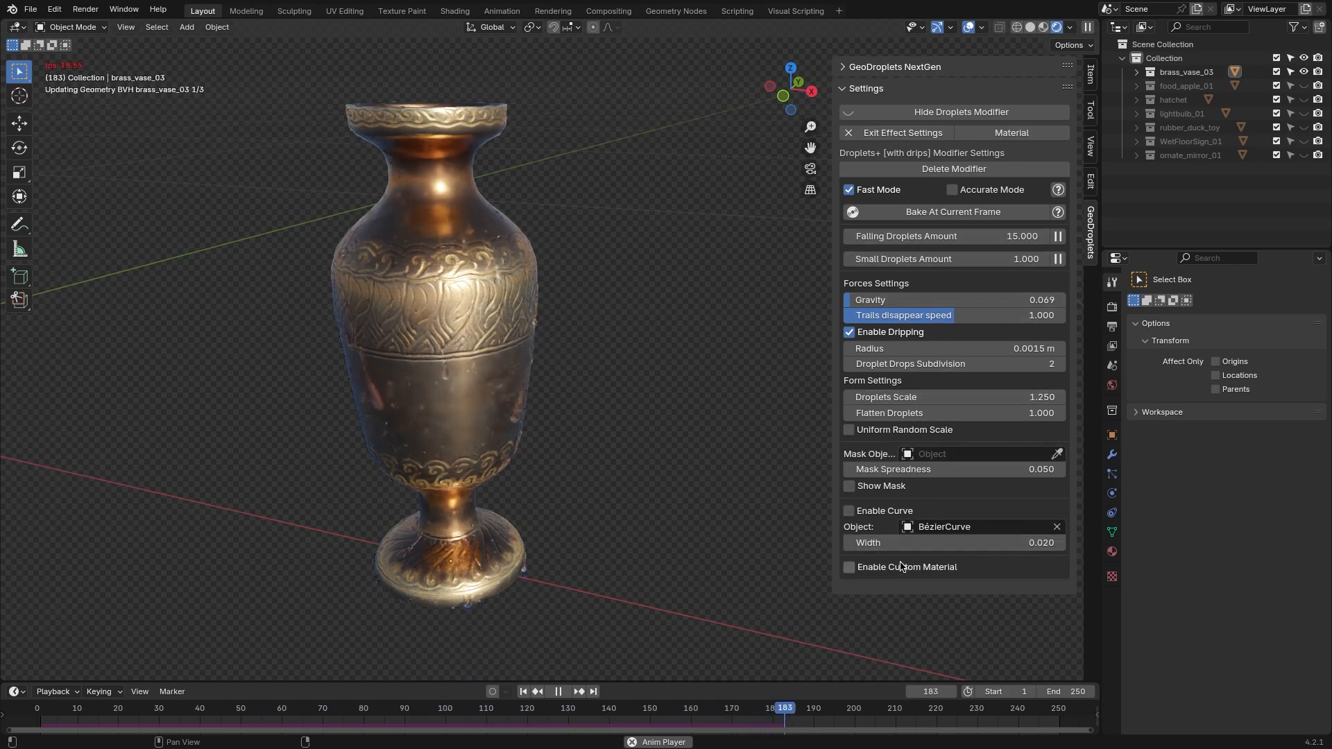
{"action": "left_click", "coordinate": [901, 133]}
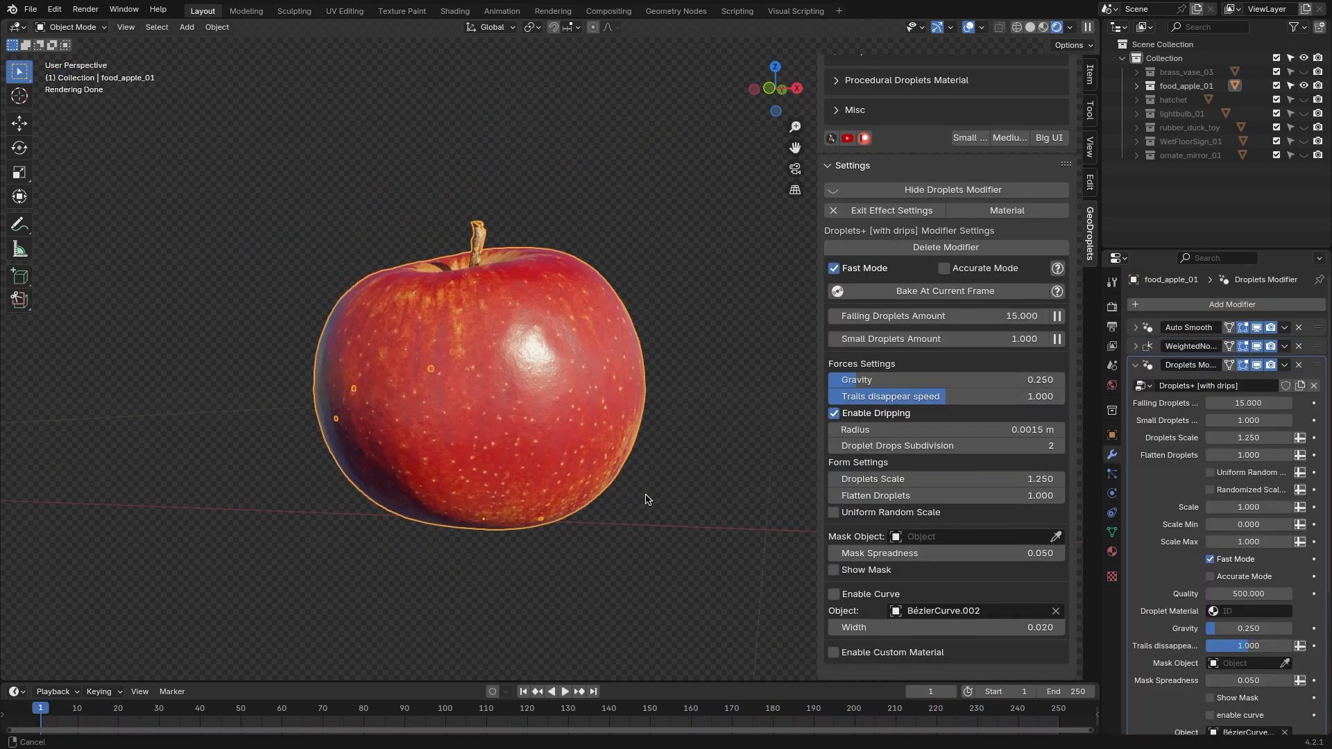
Step: Orbit to the drop under the apple, tick Accurate Mode, then switch back to Fast Mode
{"action": "left_click", "coordinate": [563, 691]}
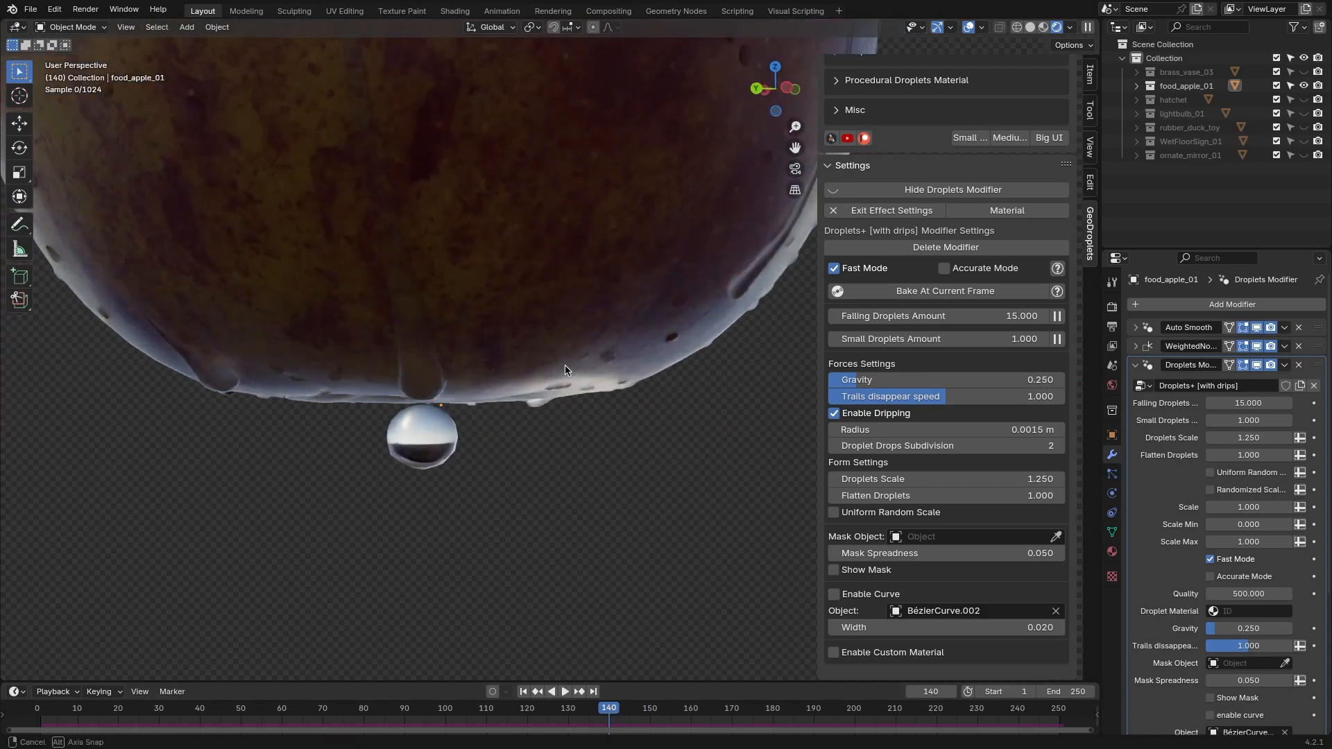
{"action": "left_click_drag", "start_coordinate": [565, 369], "coordinate": [457, 321]}
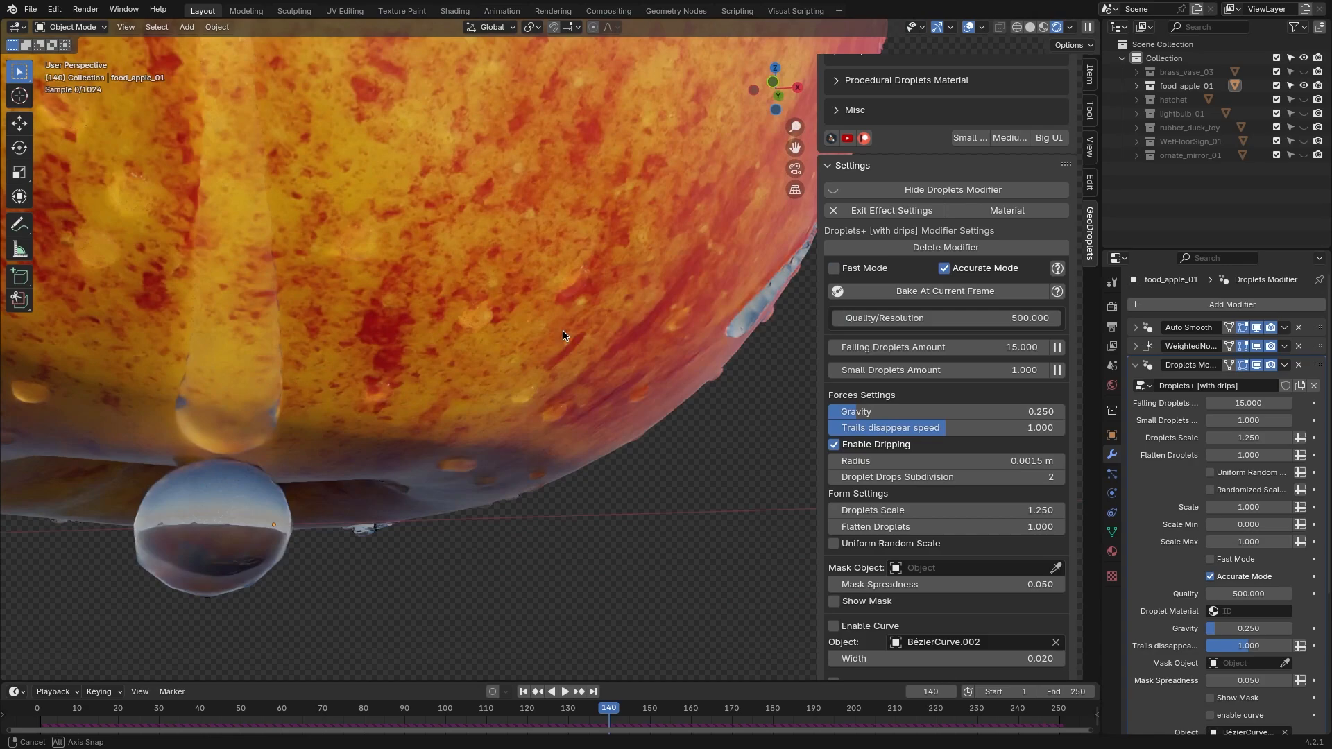
{"action": "left_click", "coordinate": [834, 268]}
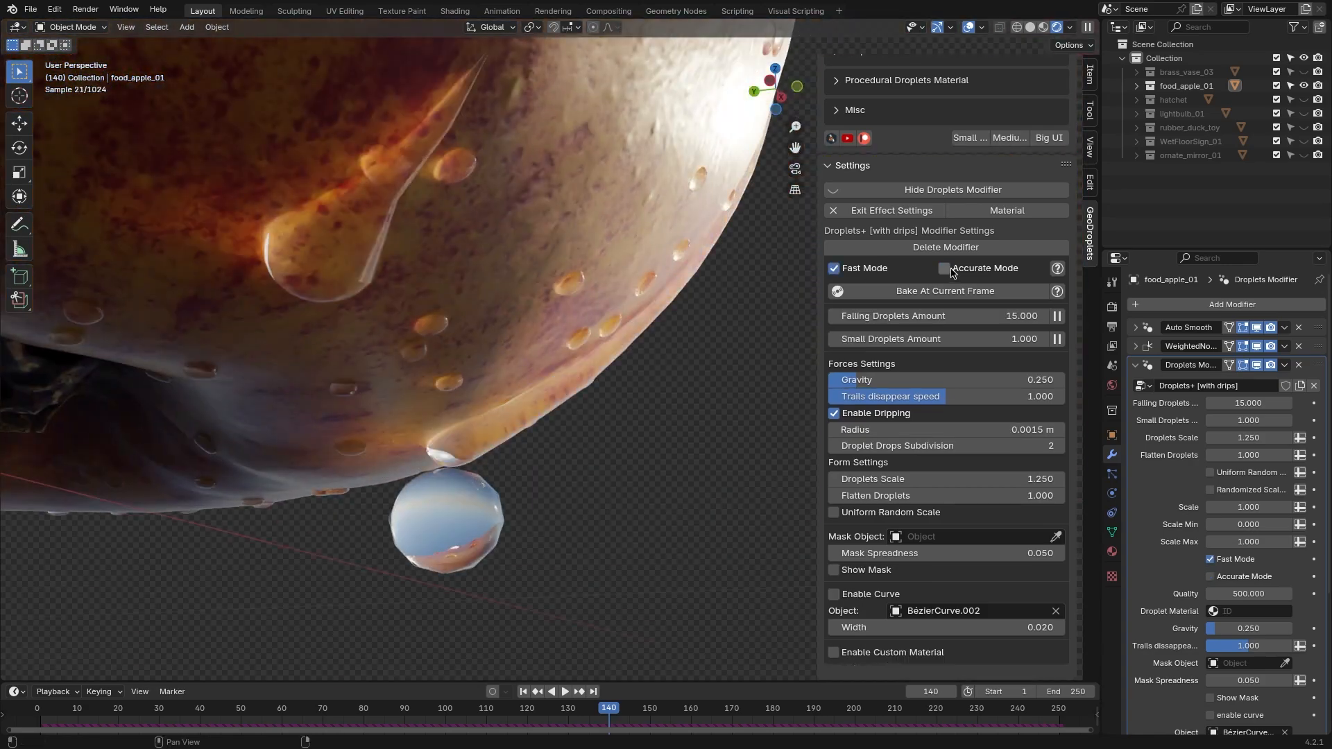
{"action": "left_click", "coordinate": [943, 268]}
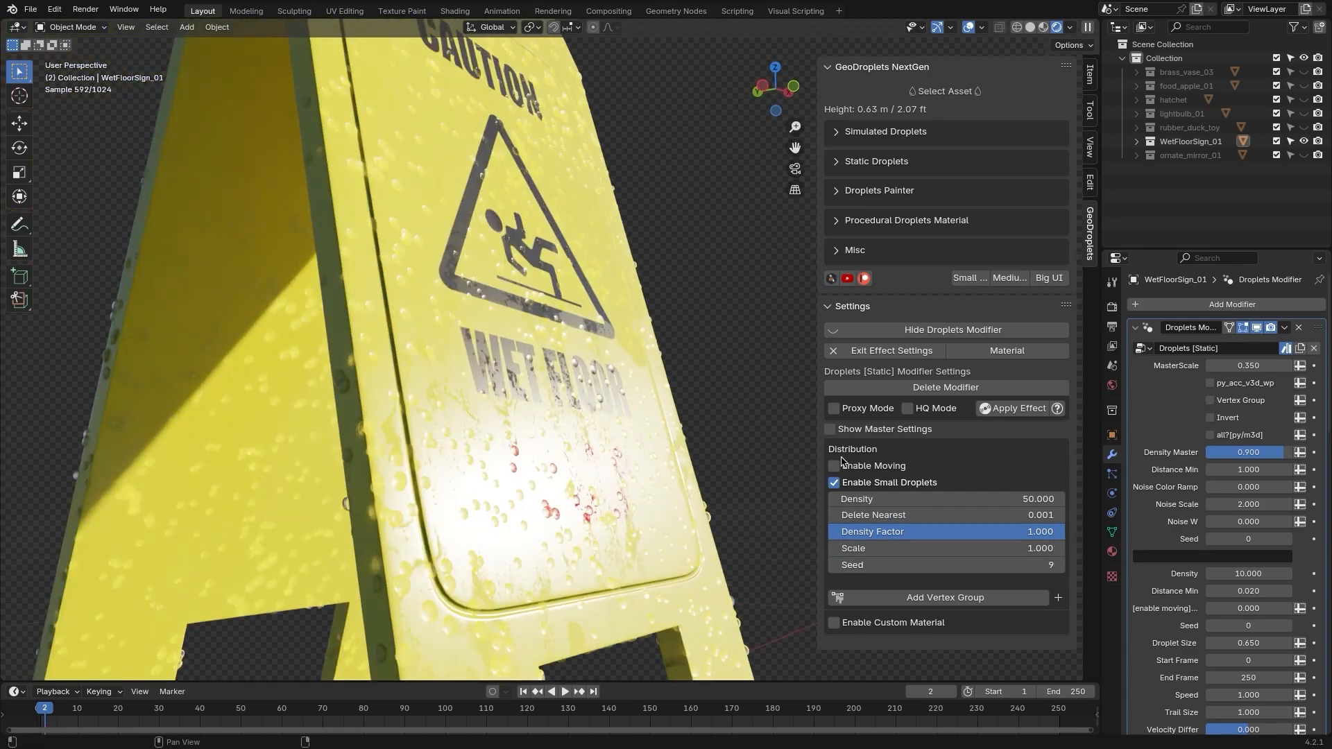
Step: Weight-paint a droplets mask on the wet-floor sign's front and exit painting
{"action": "left_click", "coordinate": [72, 27]}
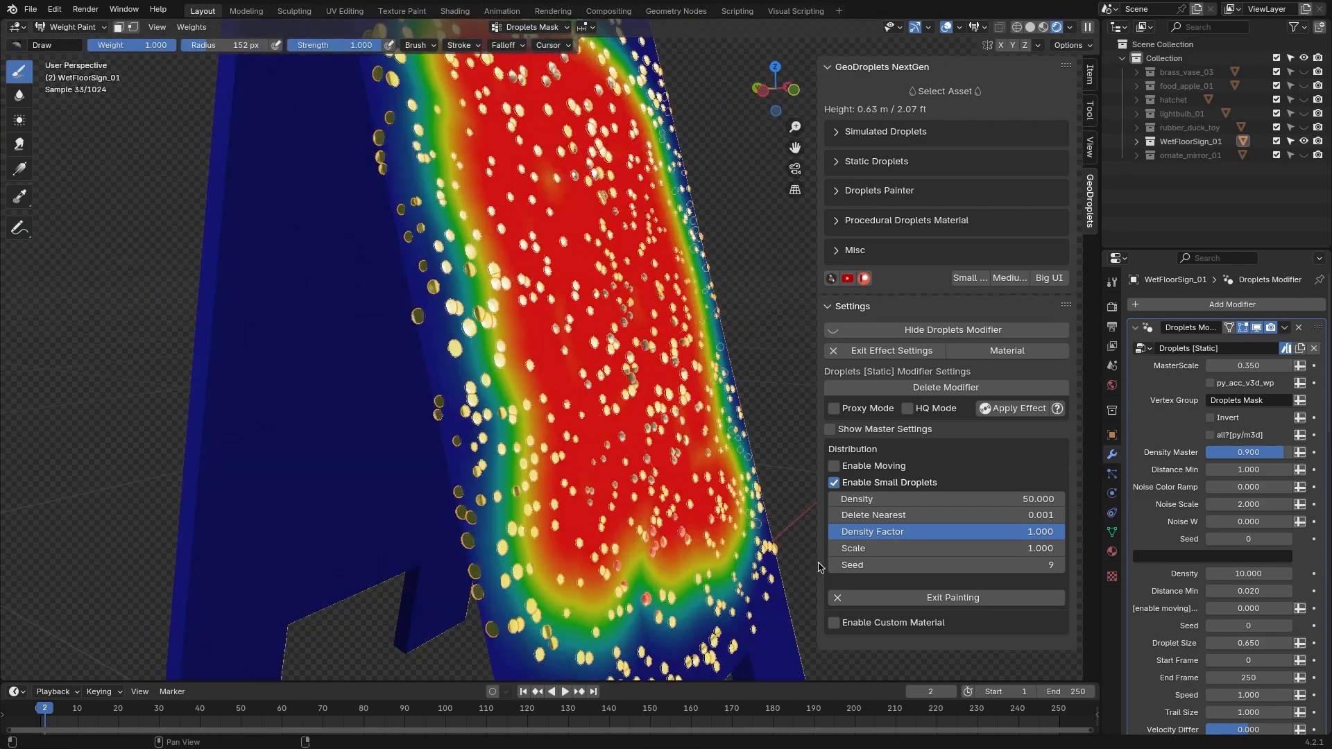
{"action": "left_click", "coordinate": [950, 597]}
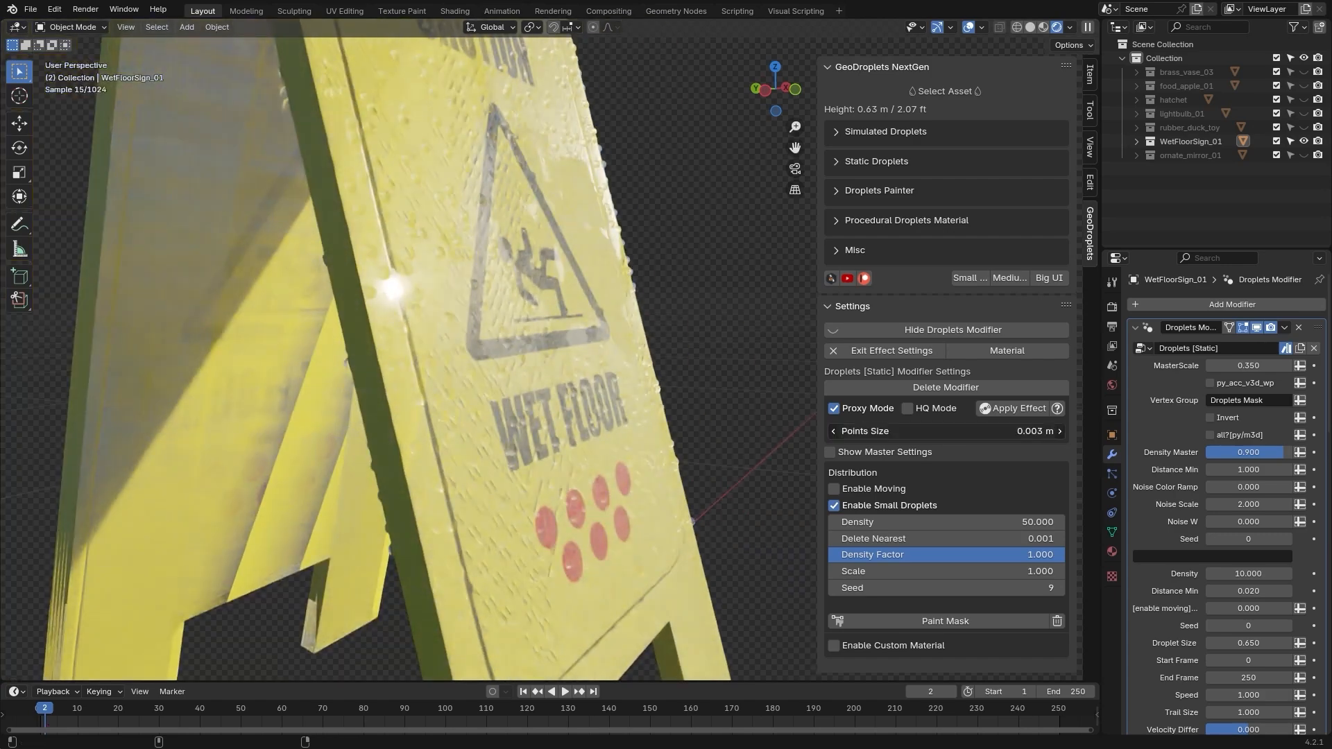
Step: Turn off Proxy Mode, enable HQ Mode, and delete the sign's Paint Mask
{"action": "left_click", "coordinate": [833, 409]}
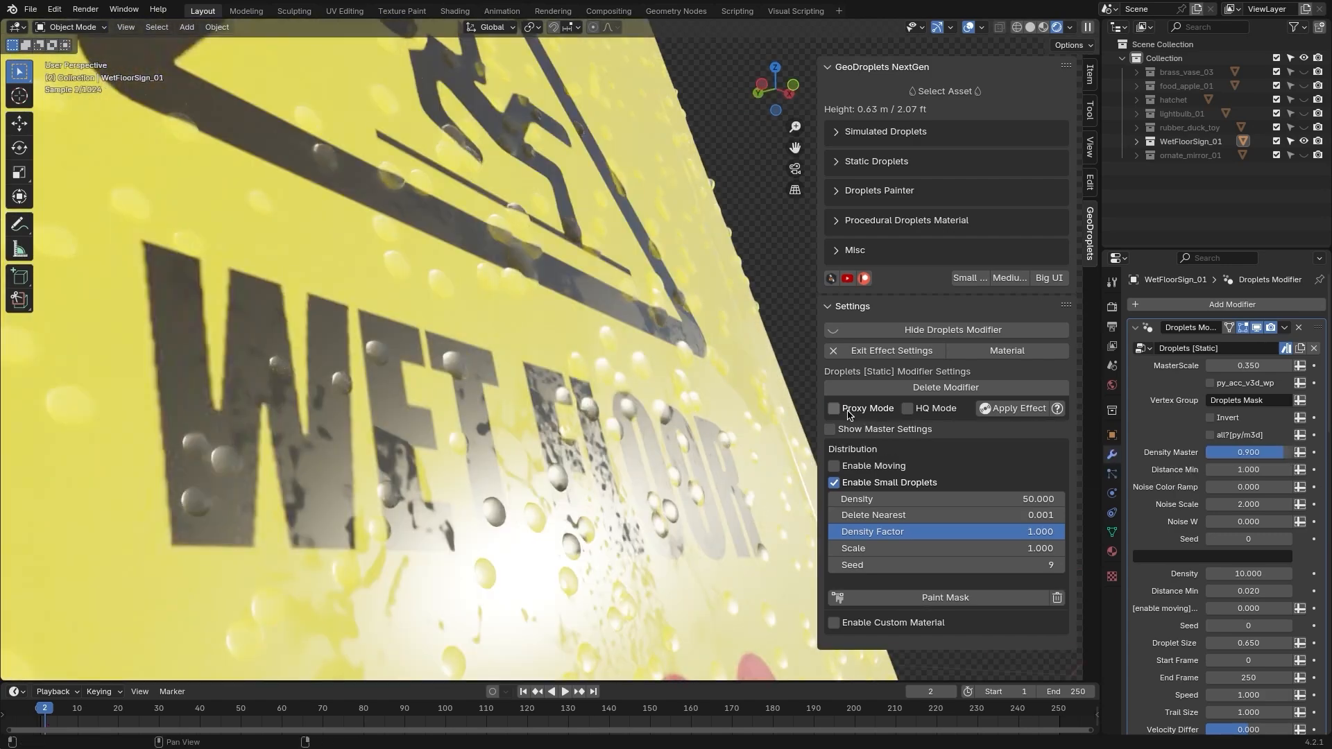
{"action": "left_click", "coordinate": [907, 409]}
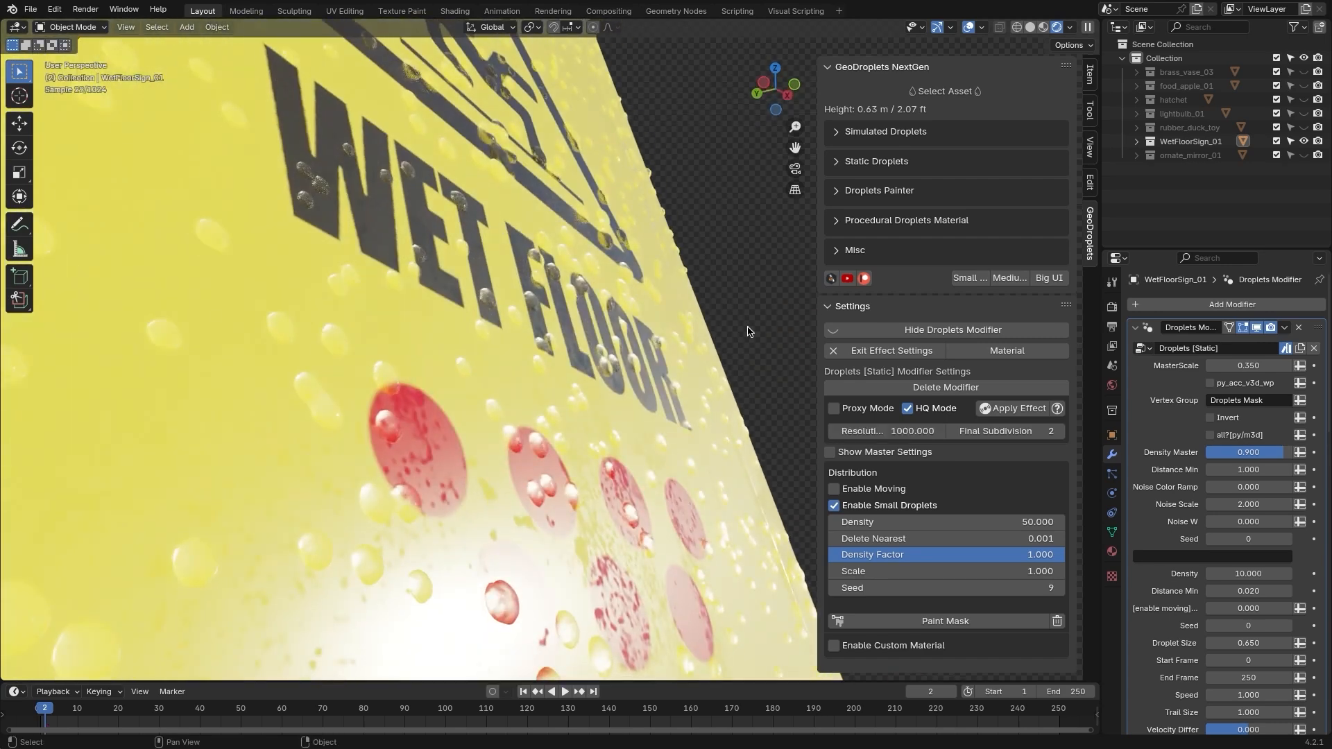
{"action": "left_click", "coordinate": [907, 408]}
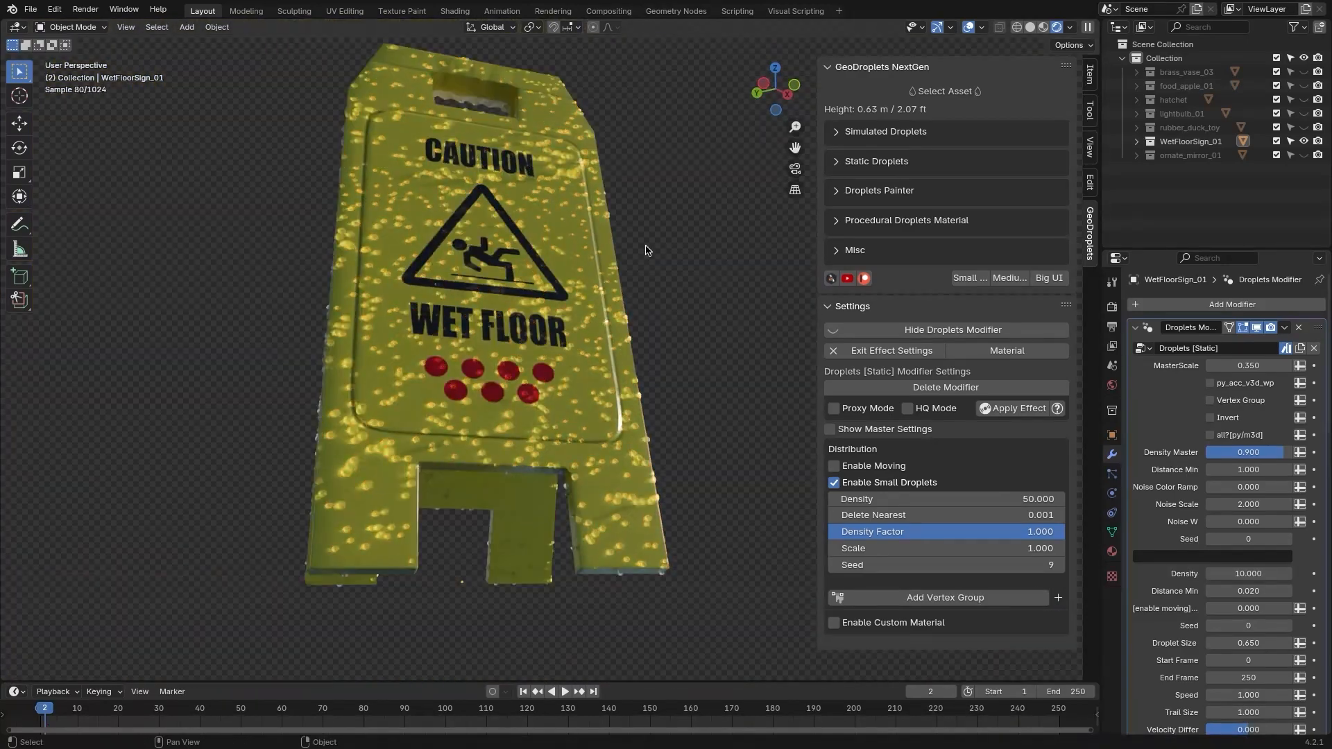
{"action": "key", "text": "r"}
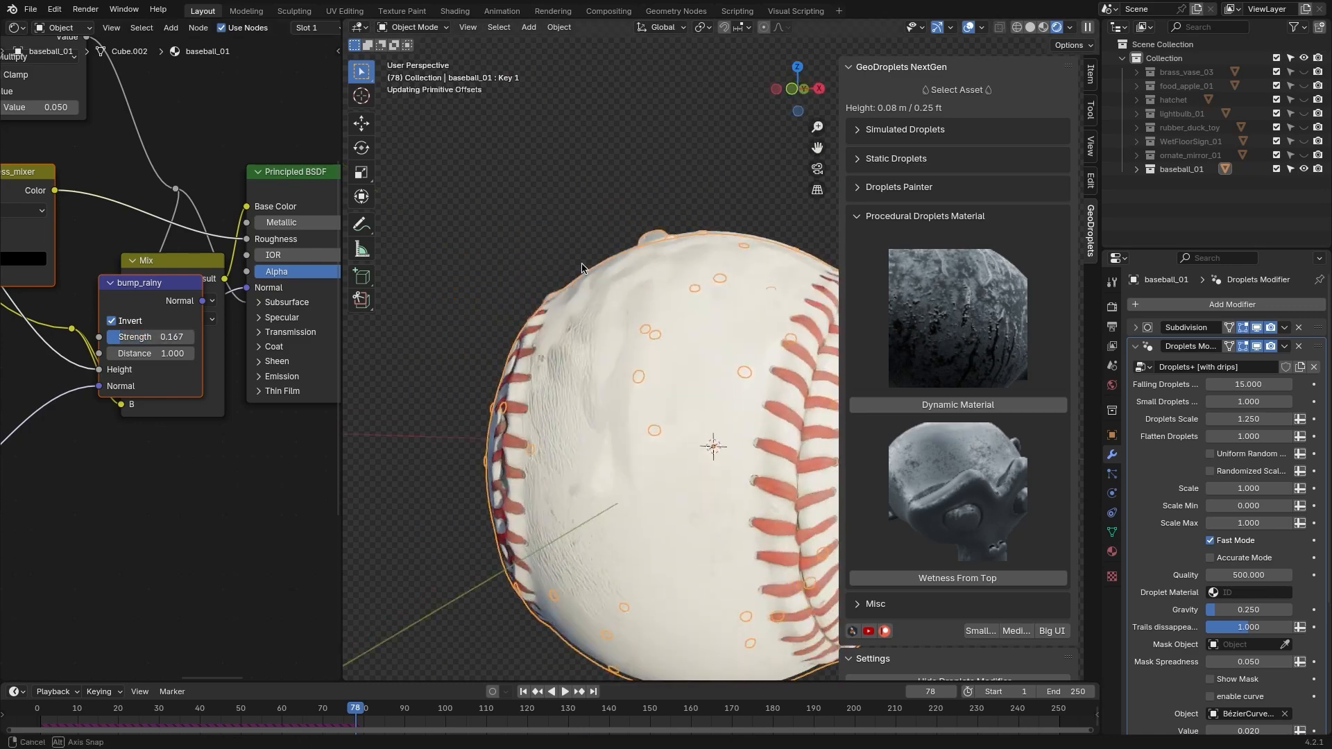
Step: Import the Honey material for the vase droplets and begin Foam Painter Dense strokes on the duck
{"action": "left_click", "coordinate": [564, 691]}
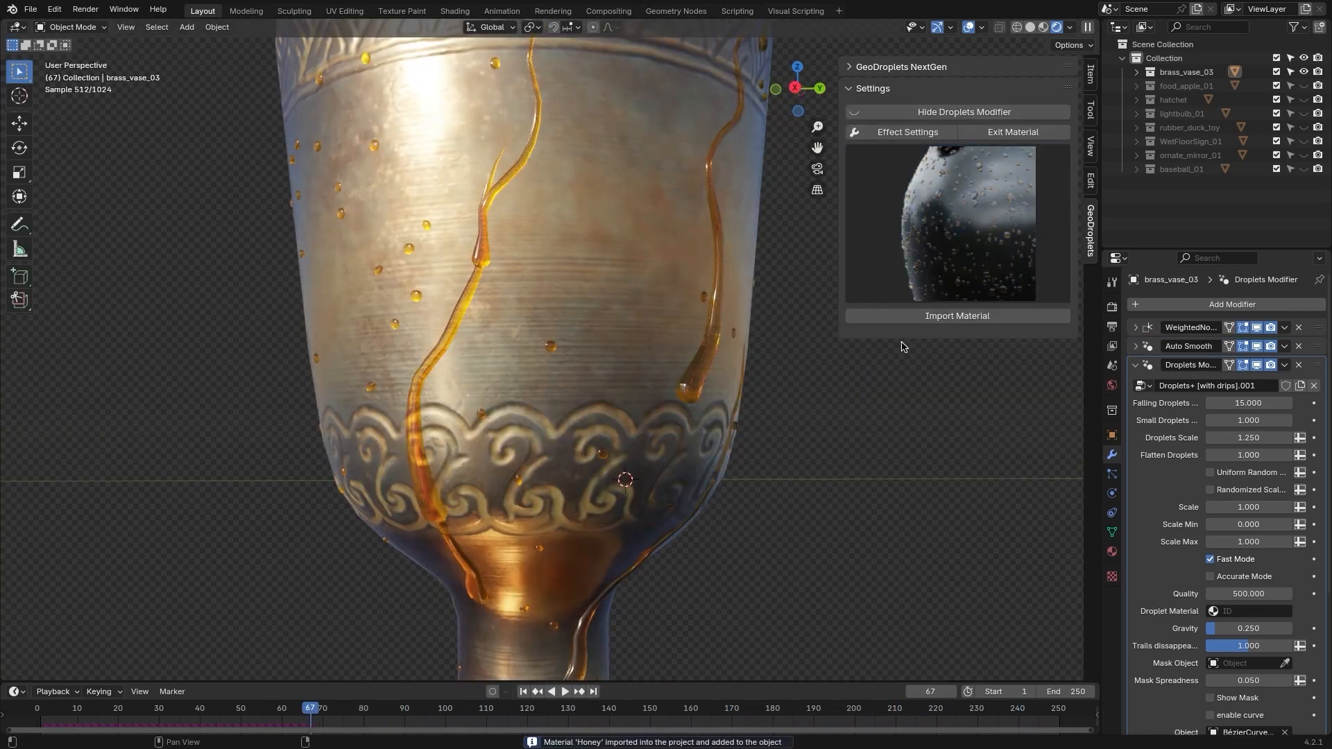
{"action": "left_click", "coordinate": [957, 315]}
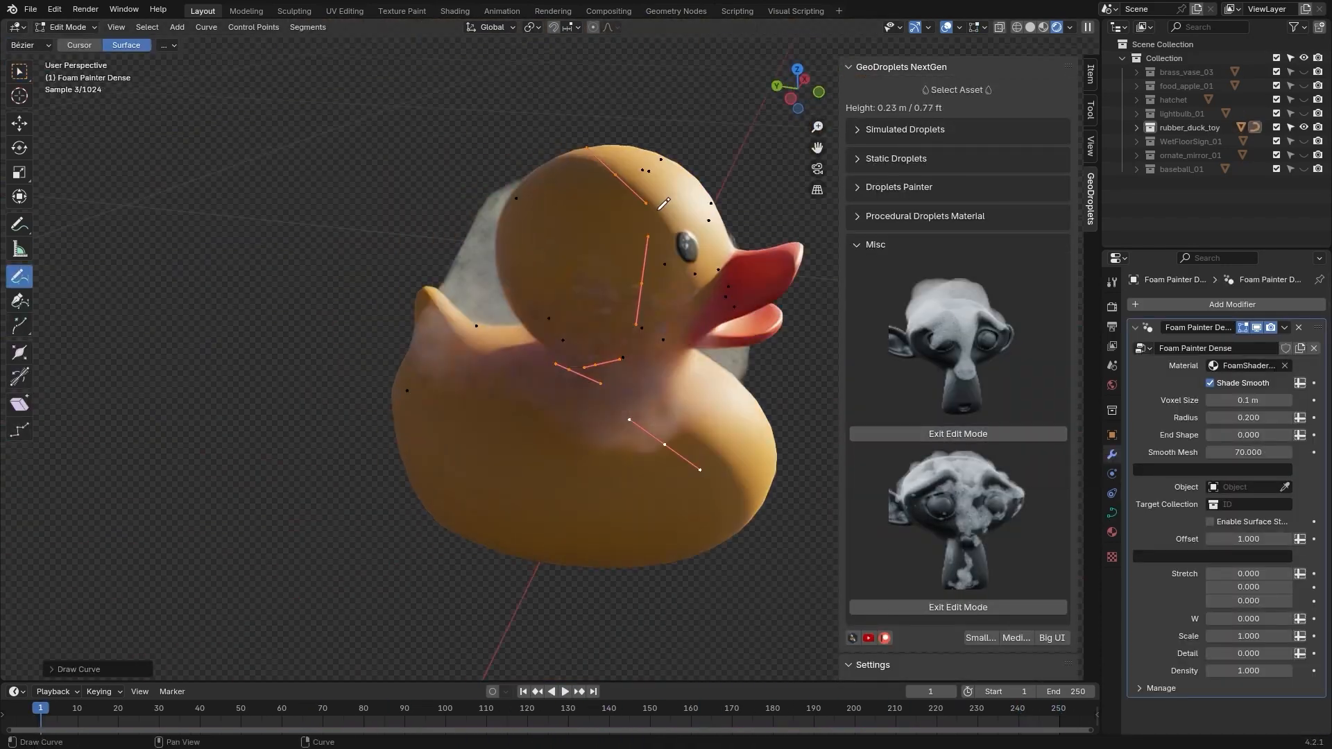
Step: Exit edit mode on the duck's foam strokes and scroll to Foam Material Settings
{"action": "left_click", "coordinate": [957, 432]}
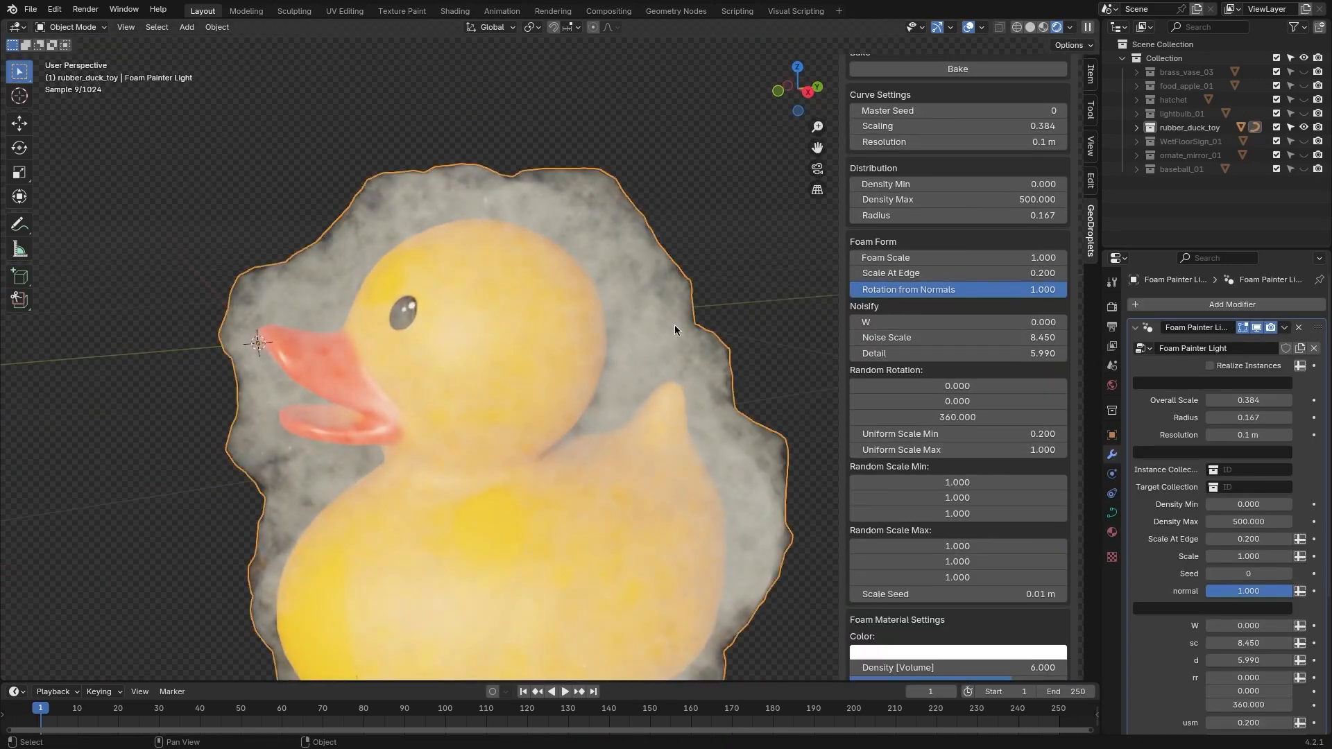
{"action": "scroll", "scroll_direction": "down", "scroll_amount": 3}
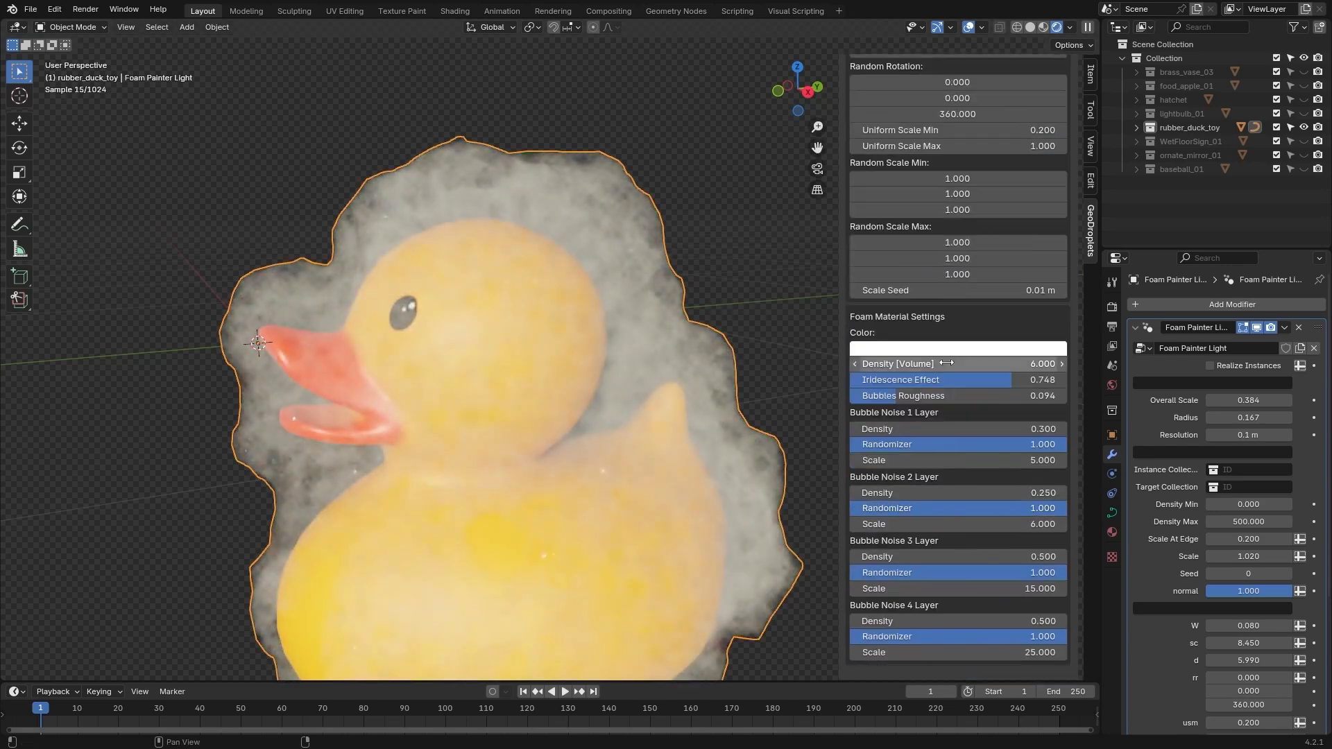